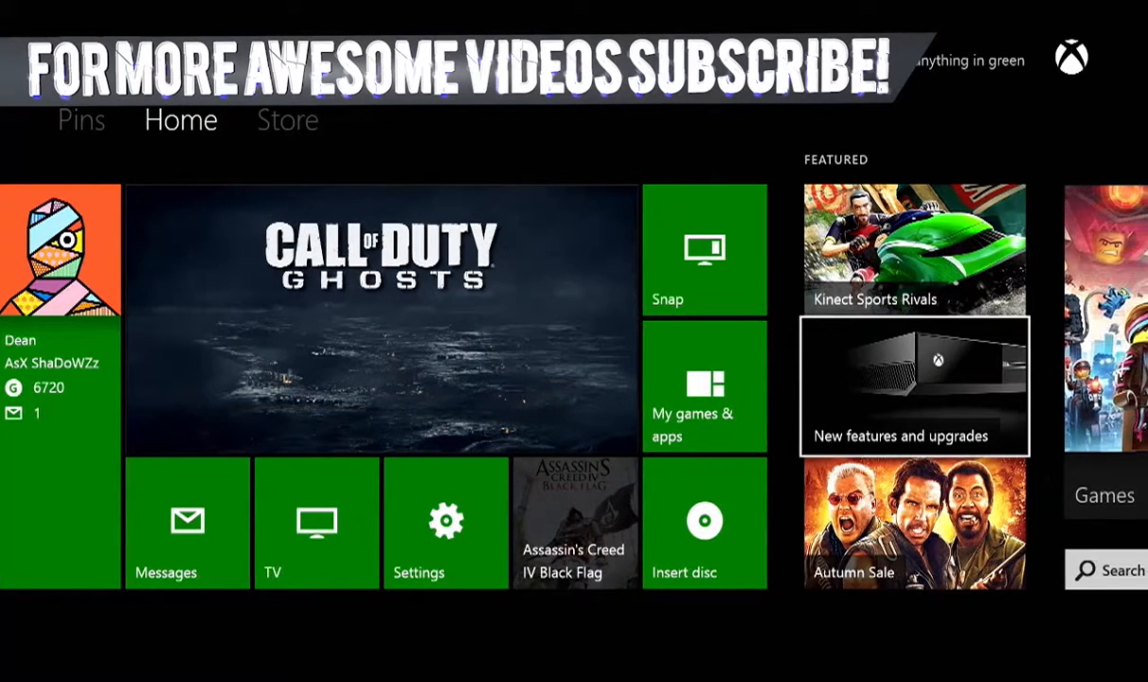
Check the installed games and the empty install queue in My games & apps, then go Home.
click(705, 387)
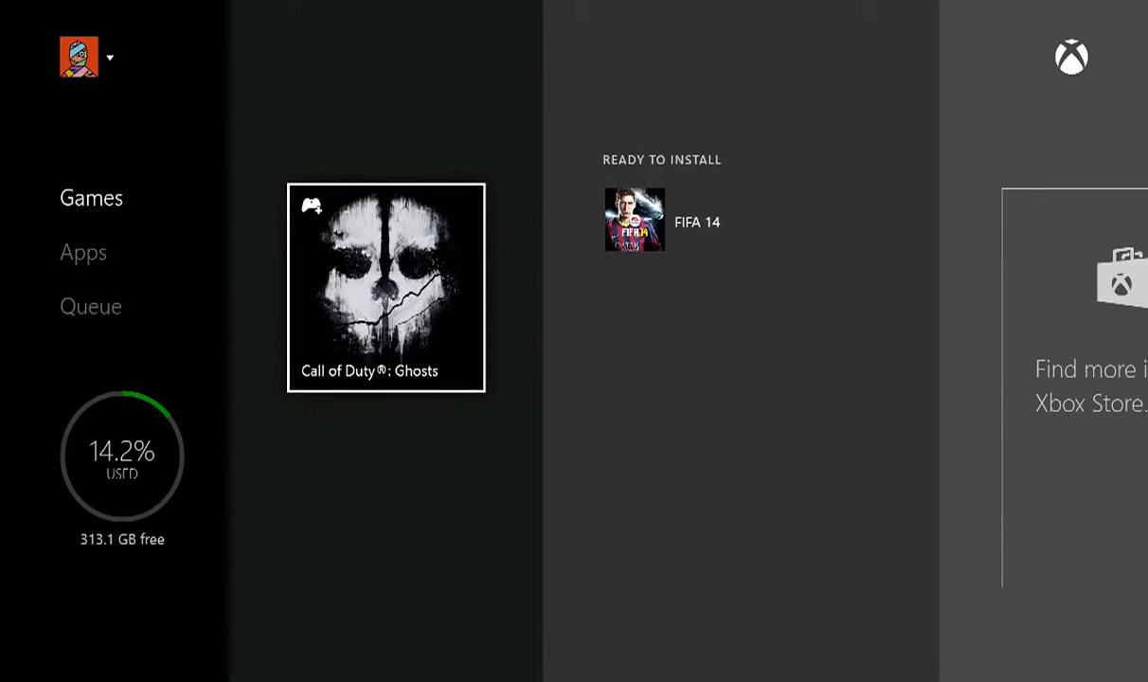
click(91, 307)
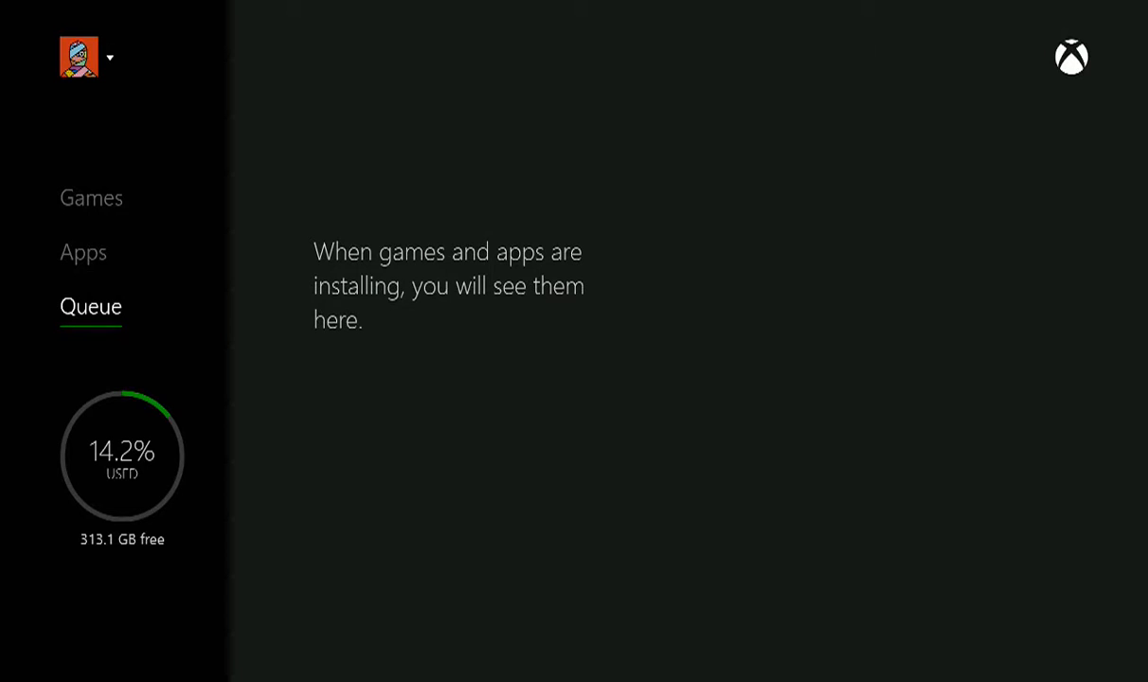
click(91, 199)
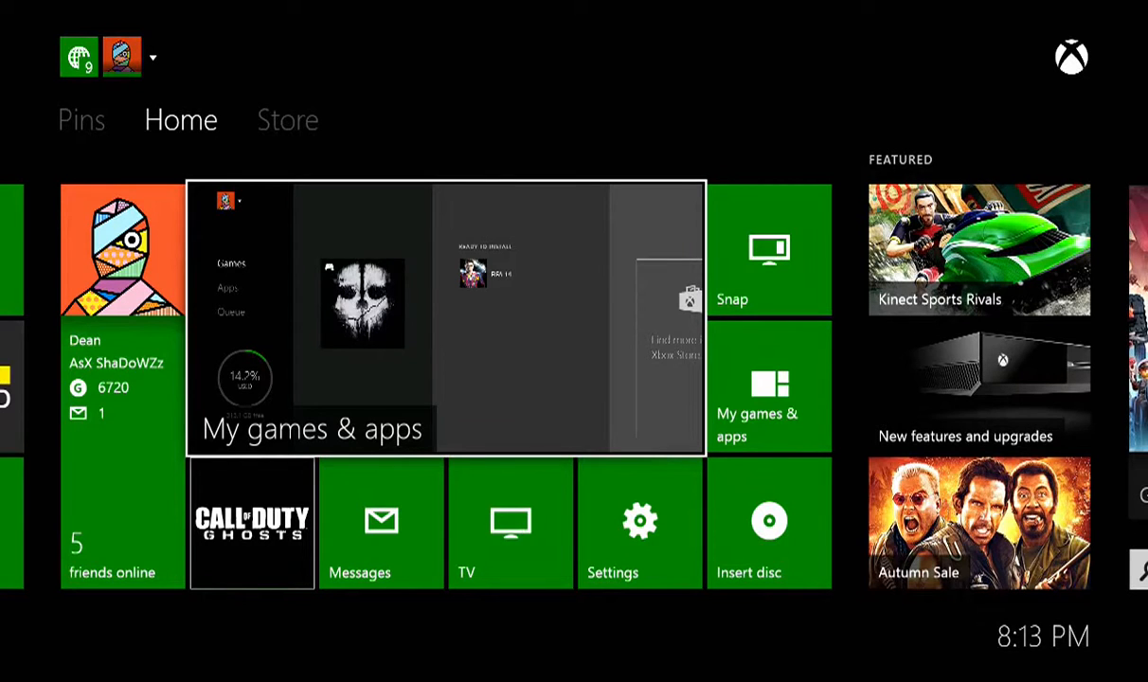
Browse the Pins page and the Store's Apps section, then go back Home.
click(80, 119)
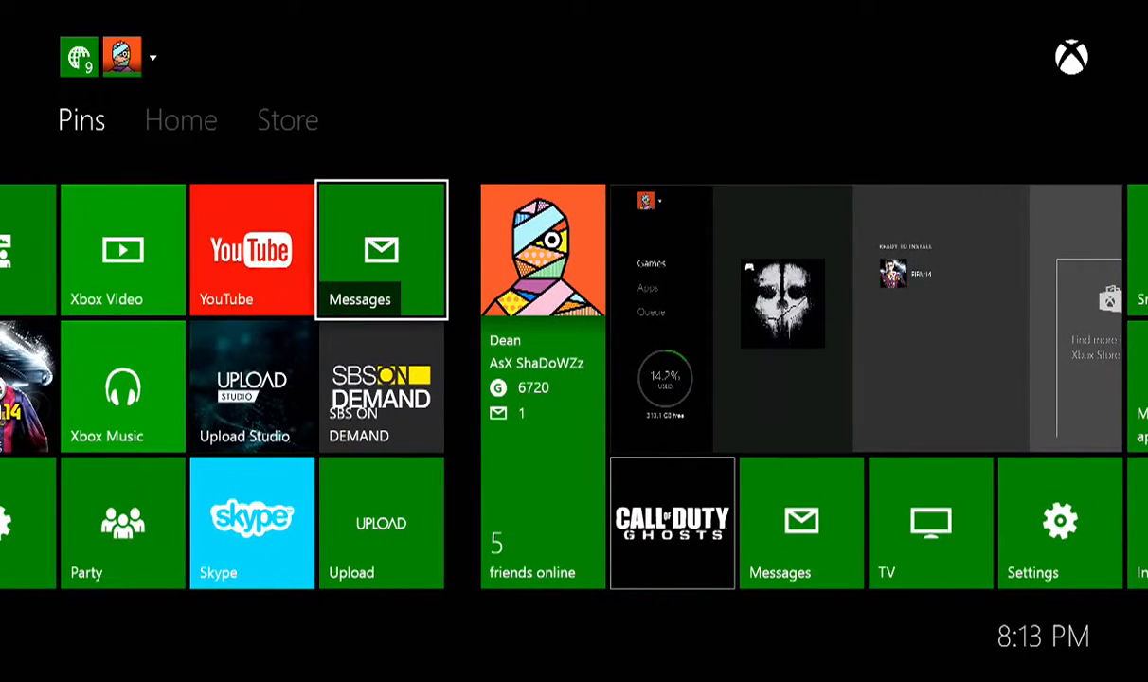
mouse_move(123, 523)
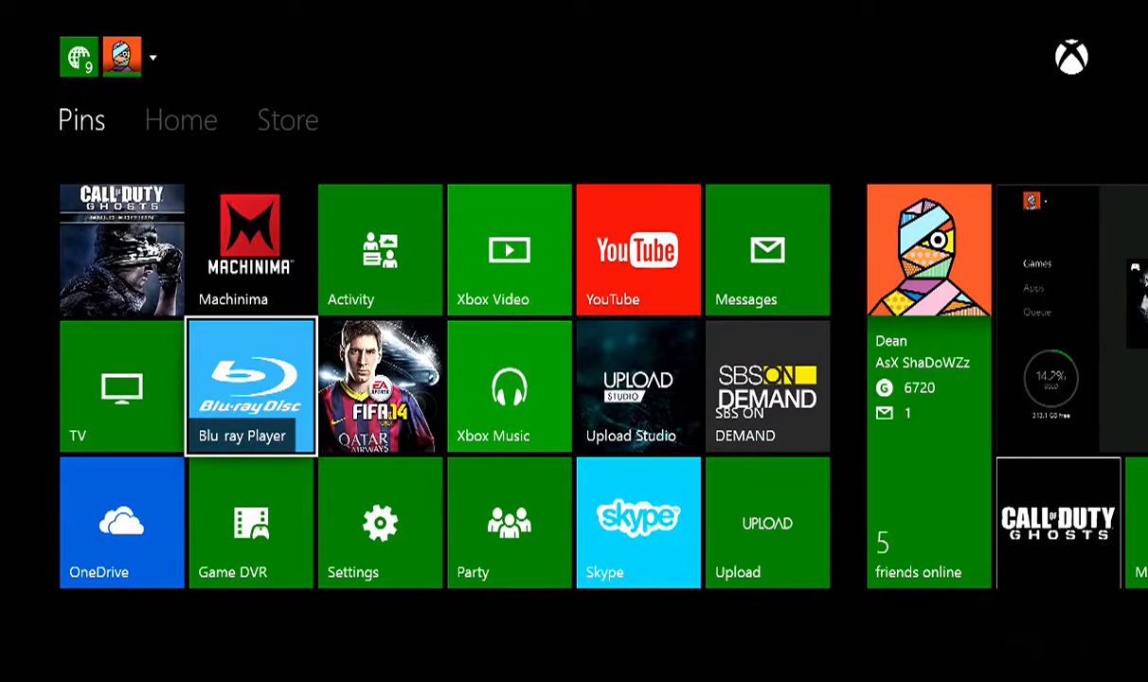
mouse_move(379, 386)
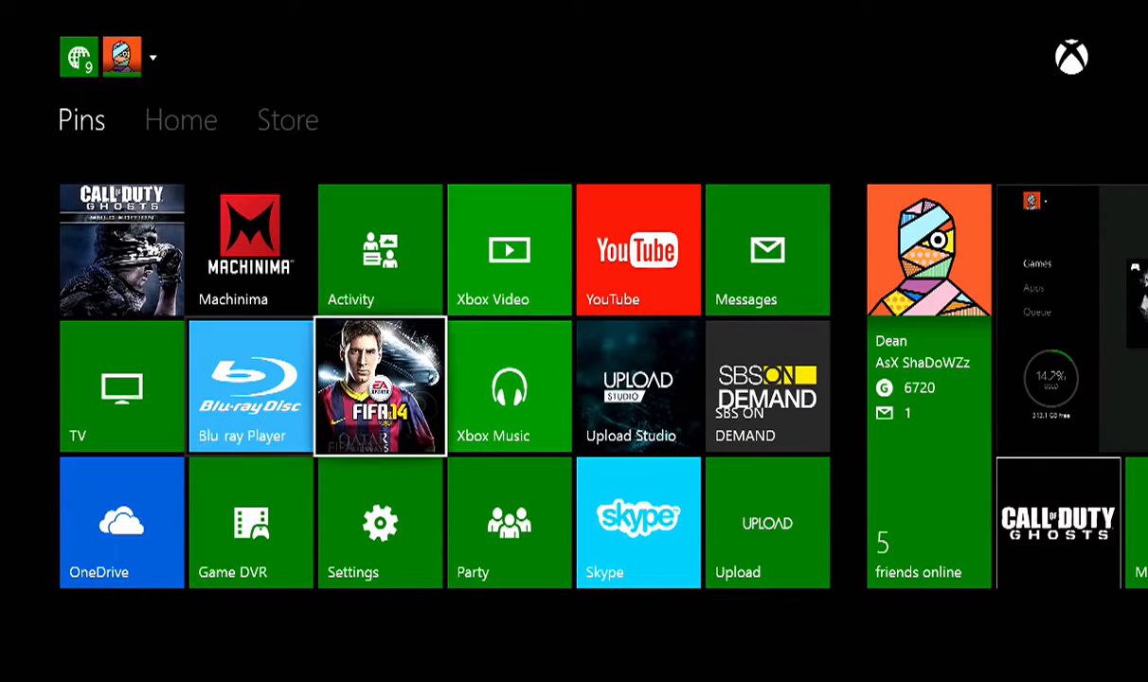
click(288, 119)
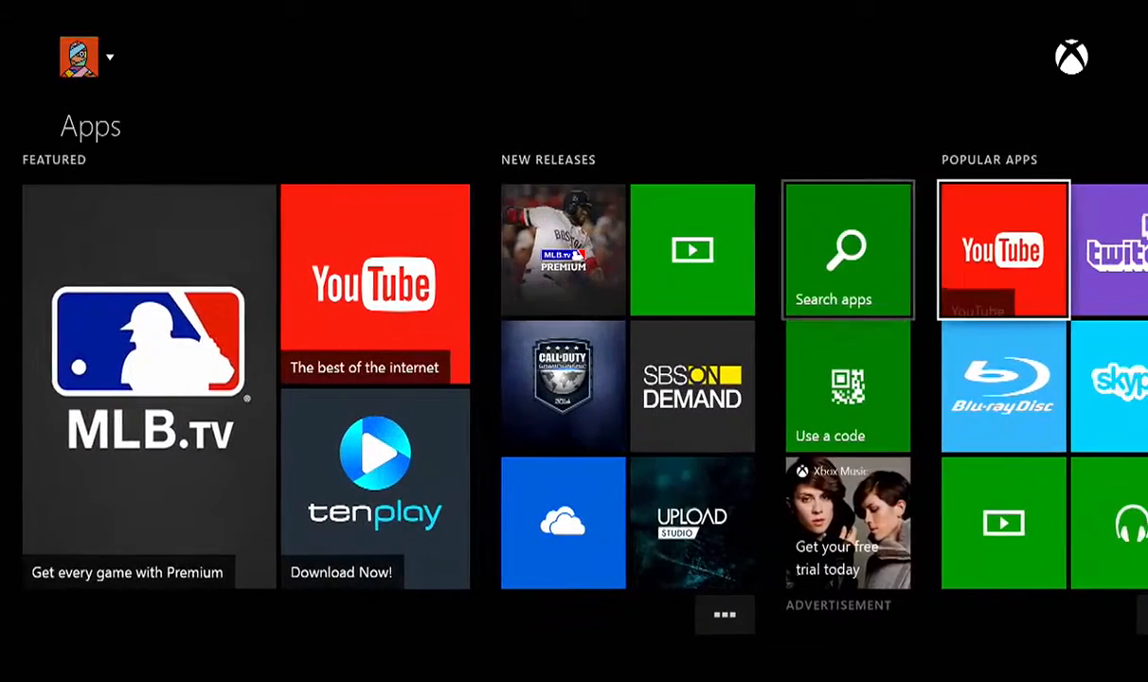
click(1002, 387)
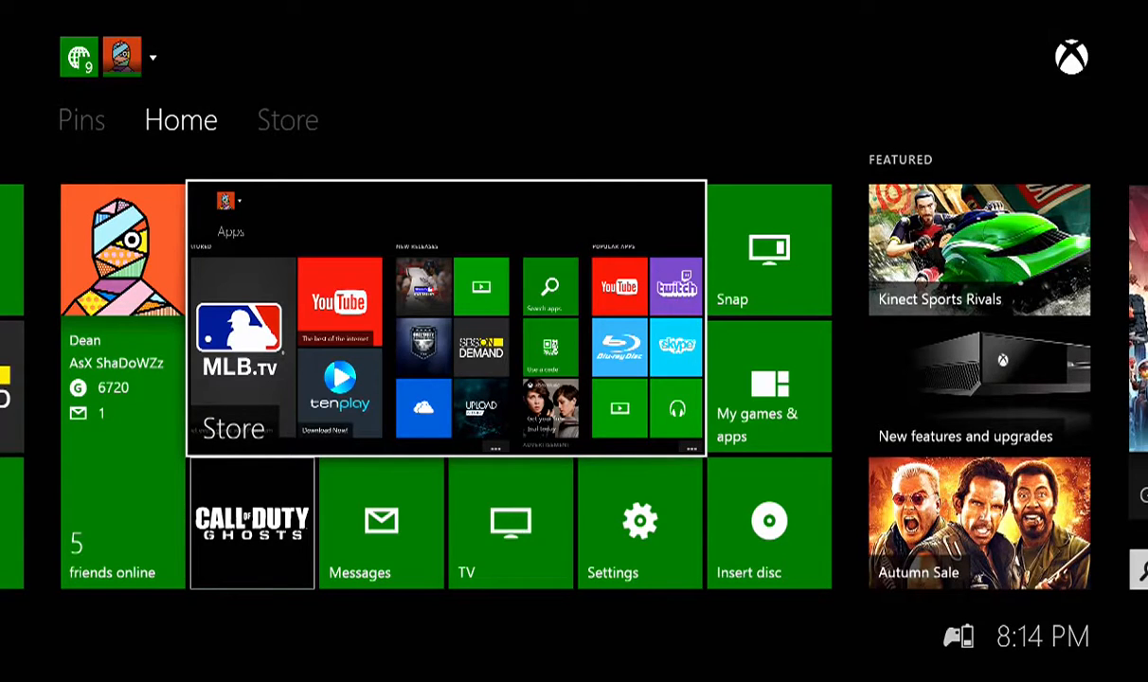
Reach the Network settings from the console Settings before the disc install begins.
click(640, 521)
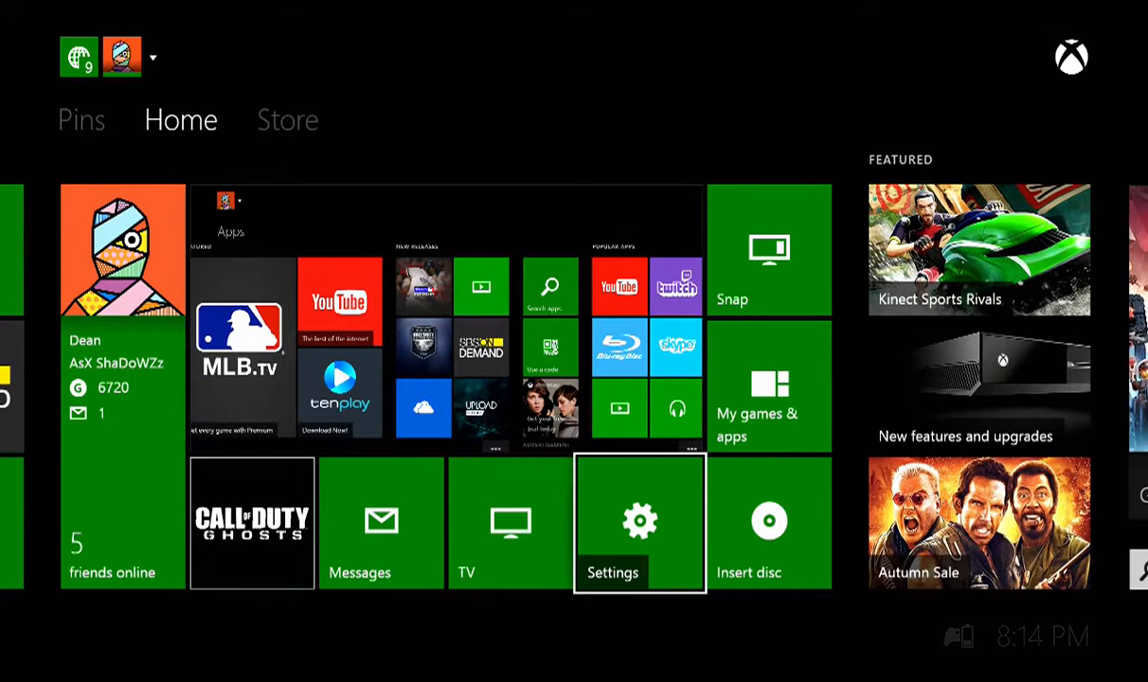
click(640, 523)
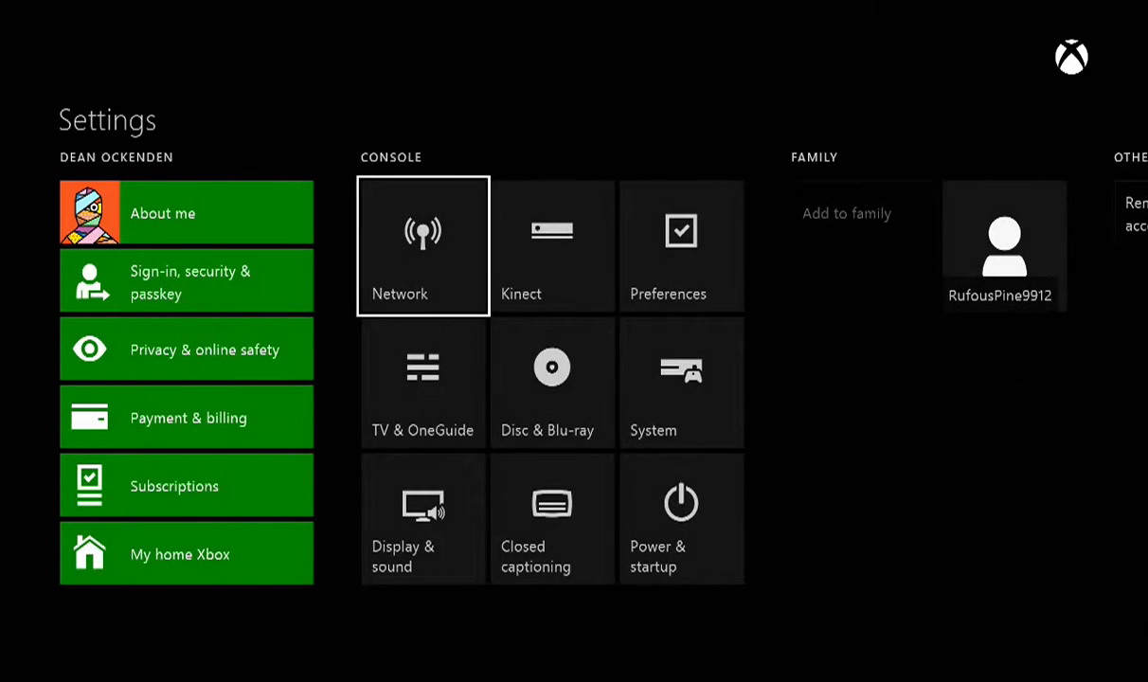
click(423, 246)
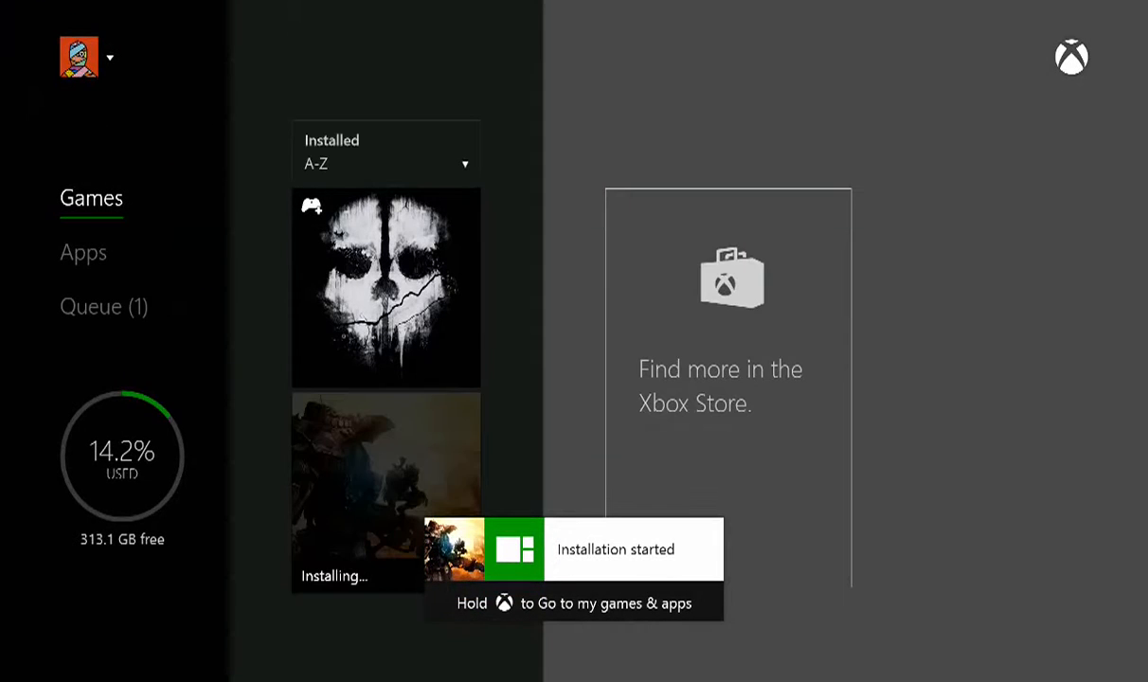
Watch the install queue until it empties, leaving 297.2 GB free.
click(104, 307)
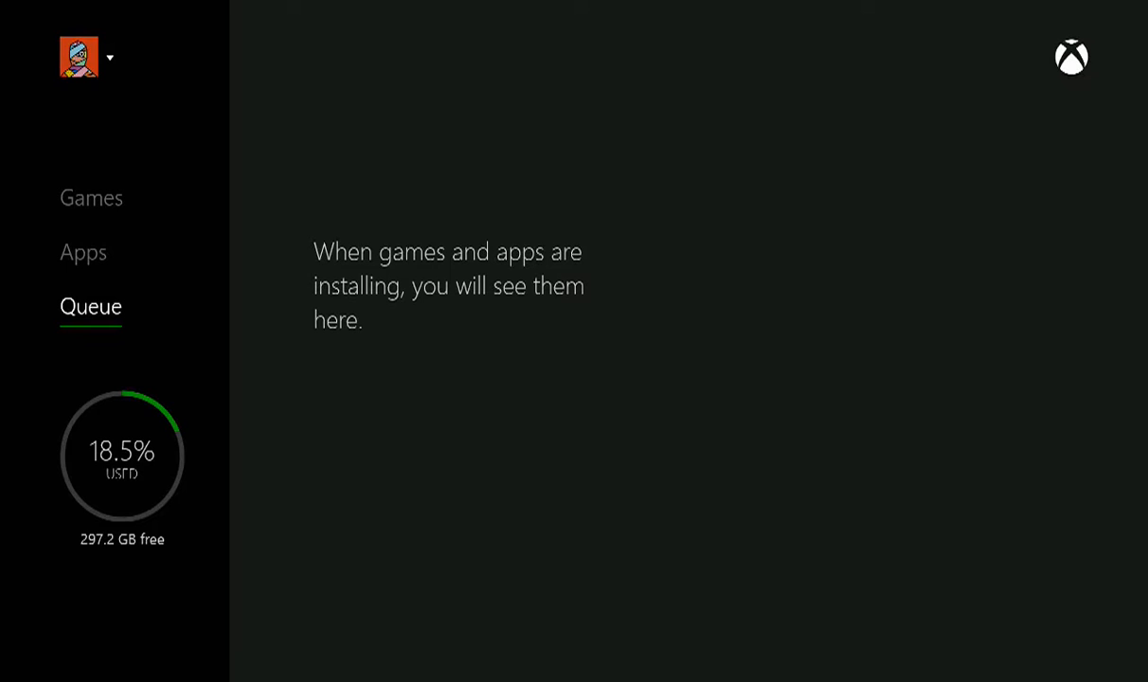
Verify Titanfall sits beside Call of Duty: Ghosts in Games and bring up Ghosts' options menu.
click(91, 199)
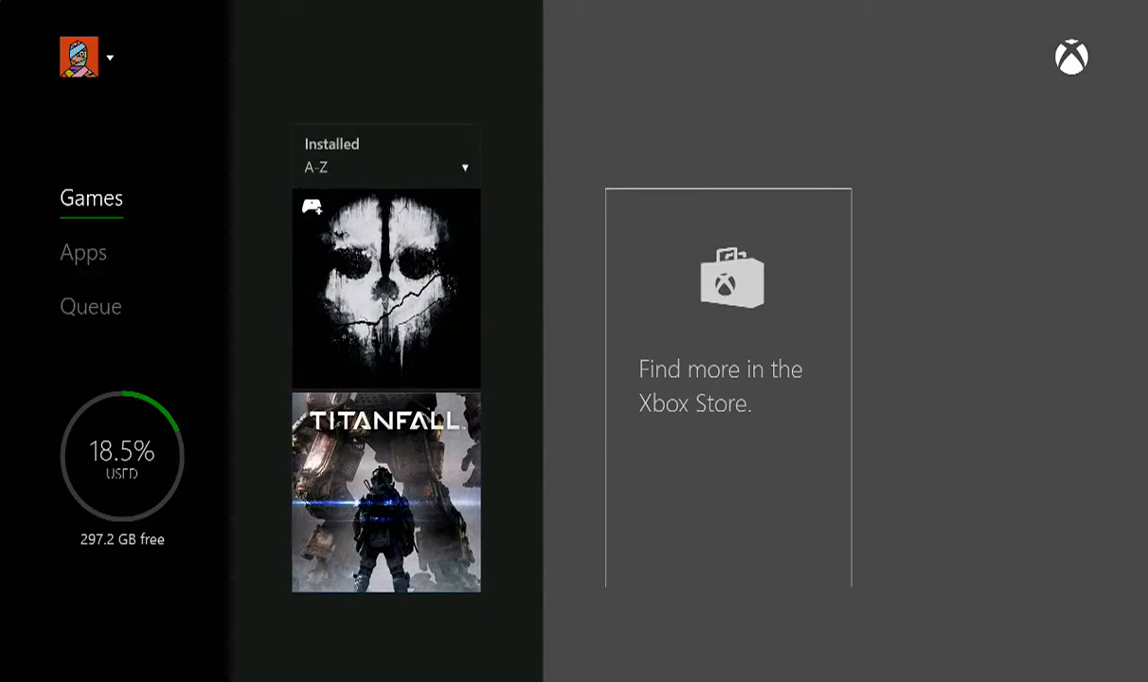
click(84, 252)
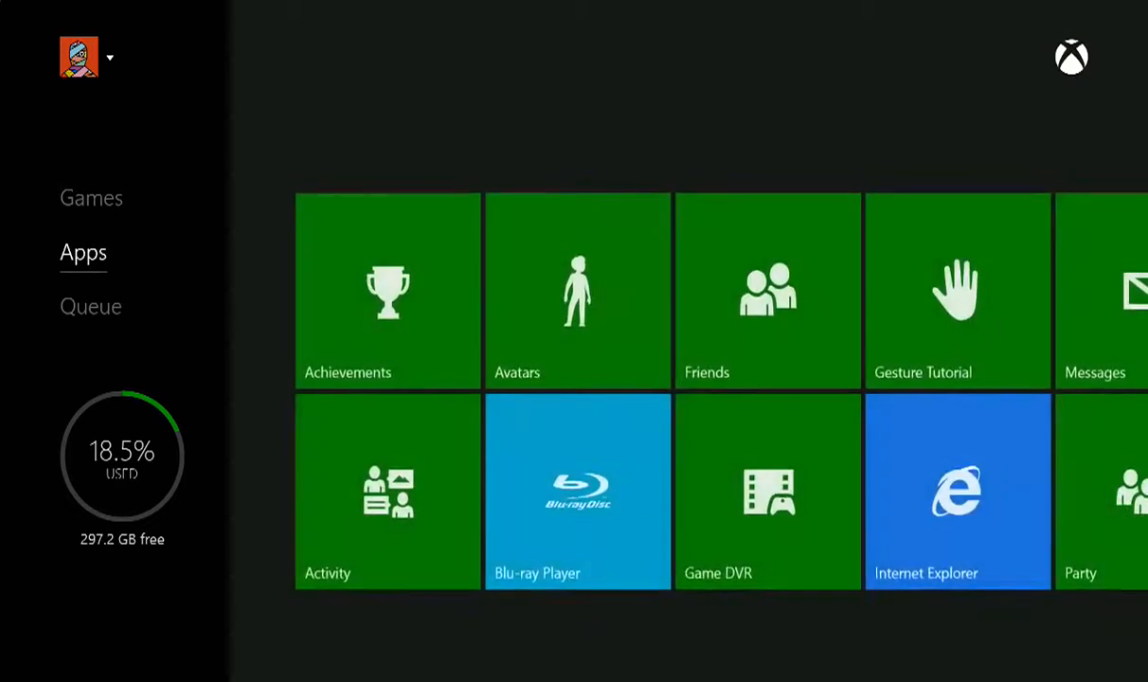
click(91, 198)
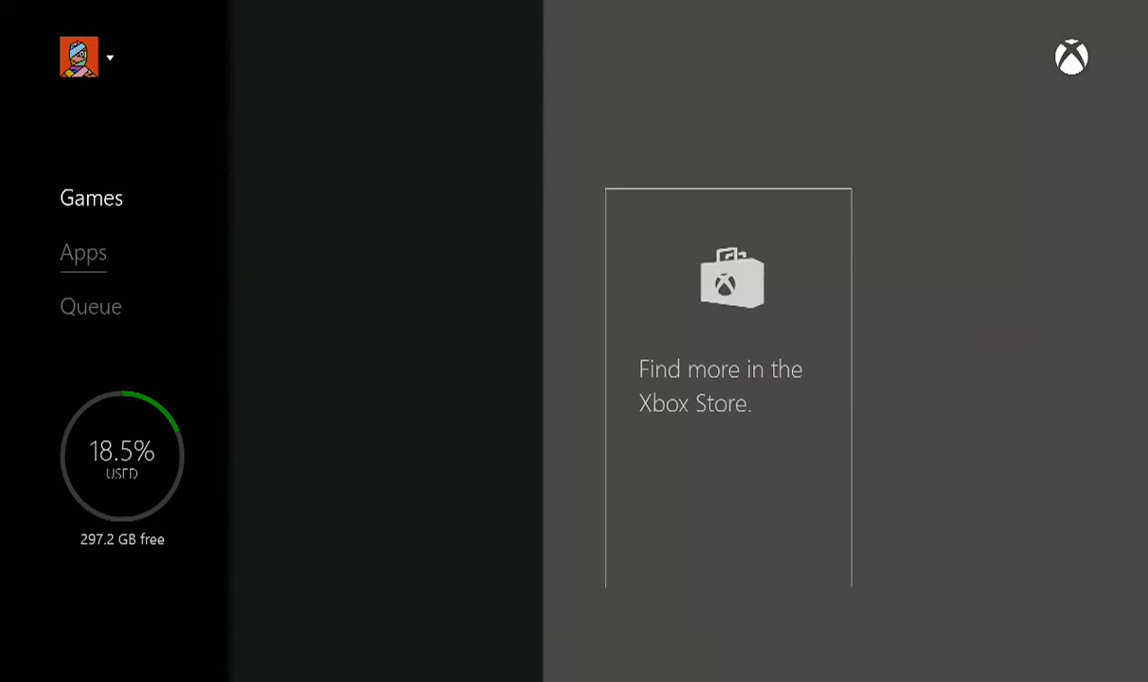
click(91, 199)
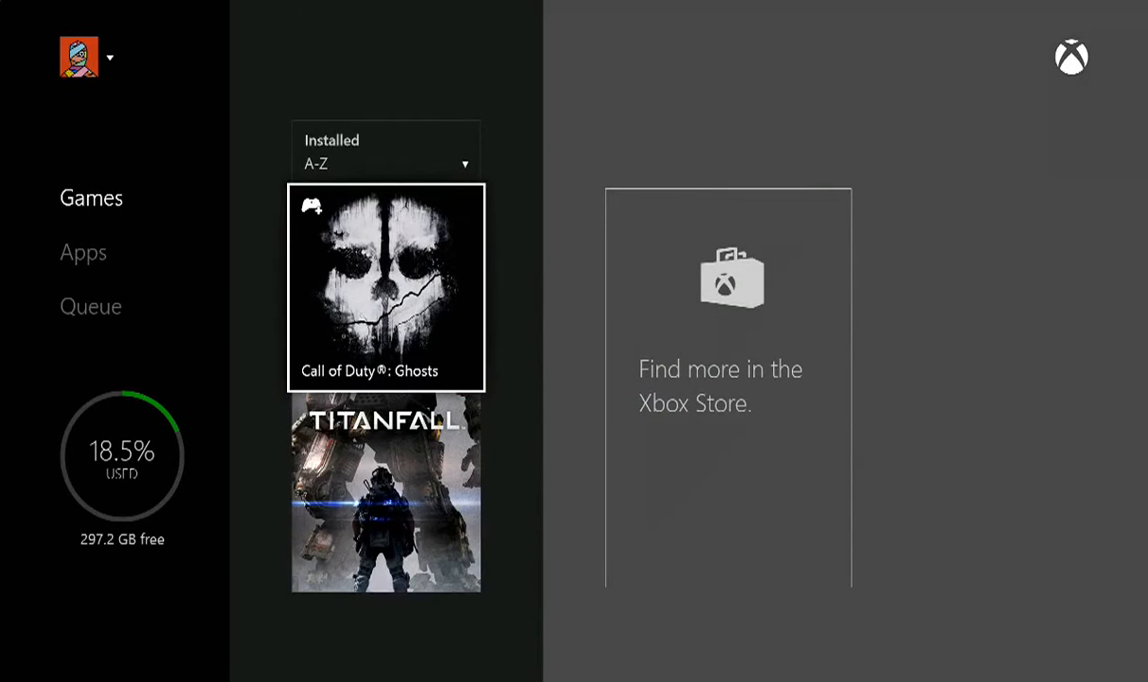
click(386, 288)
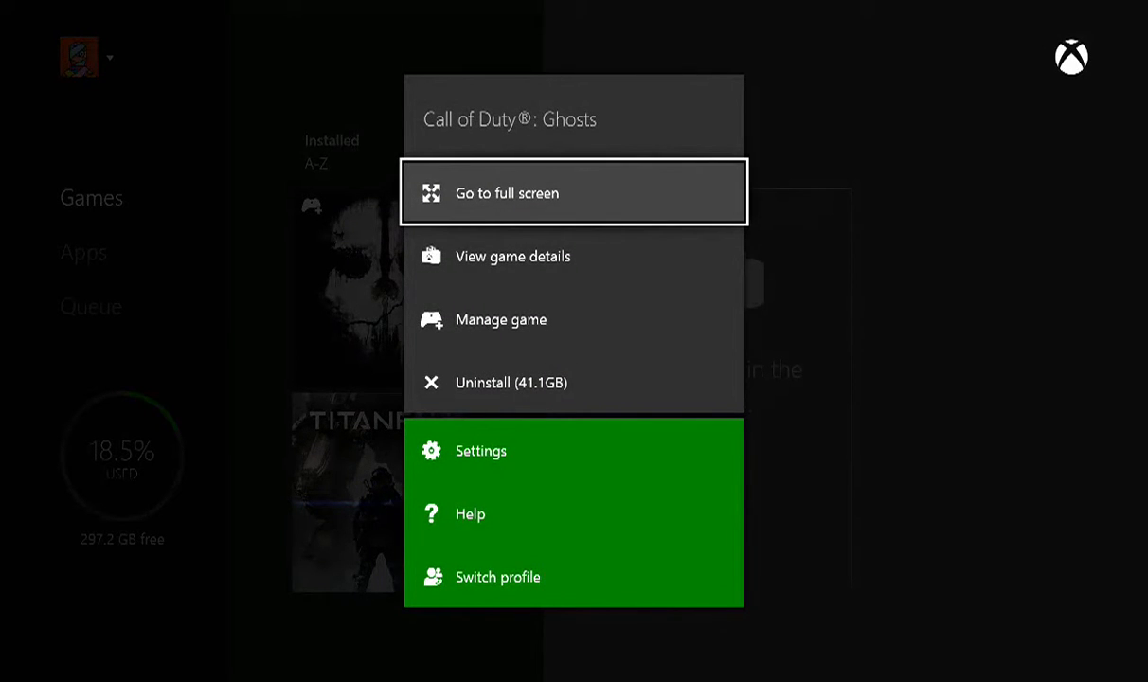